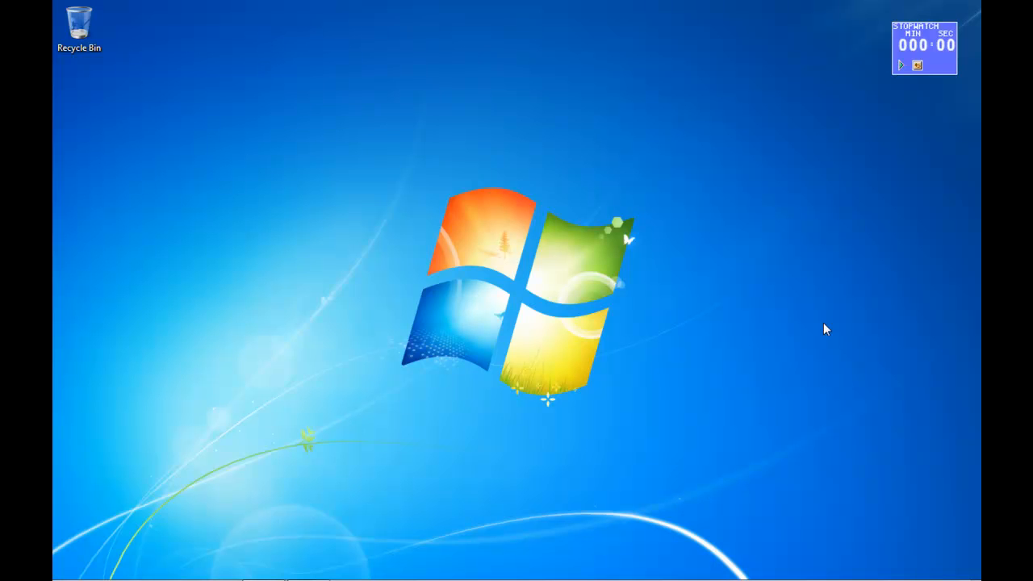
mouse_move(799, 318)
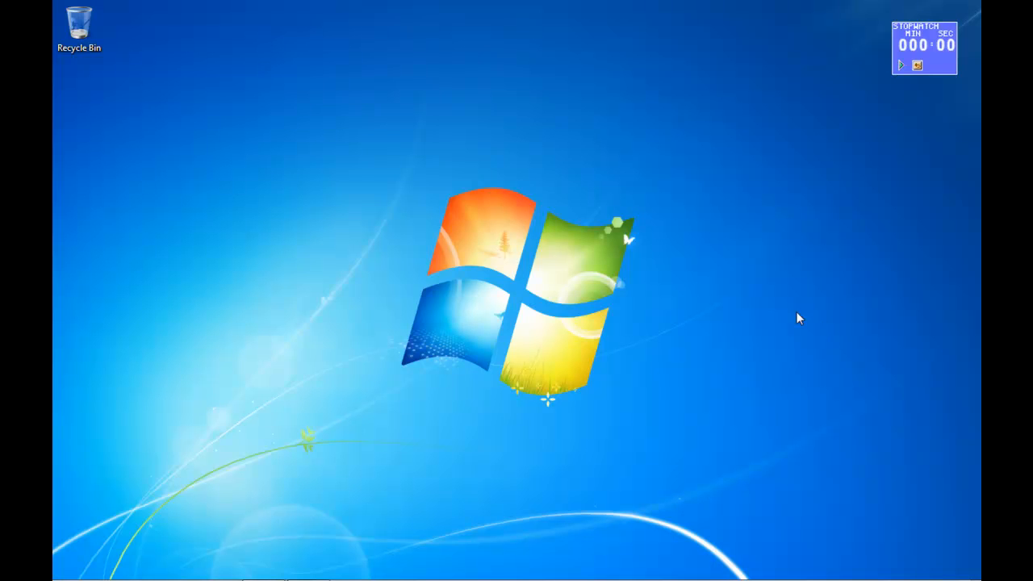
mouse_move(509, 147)
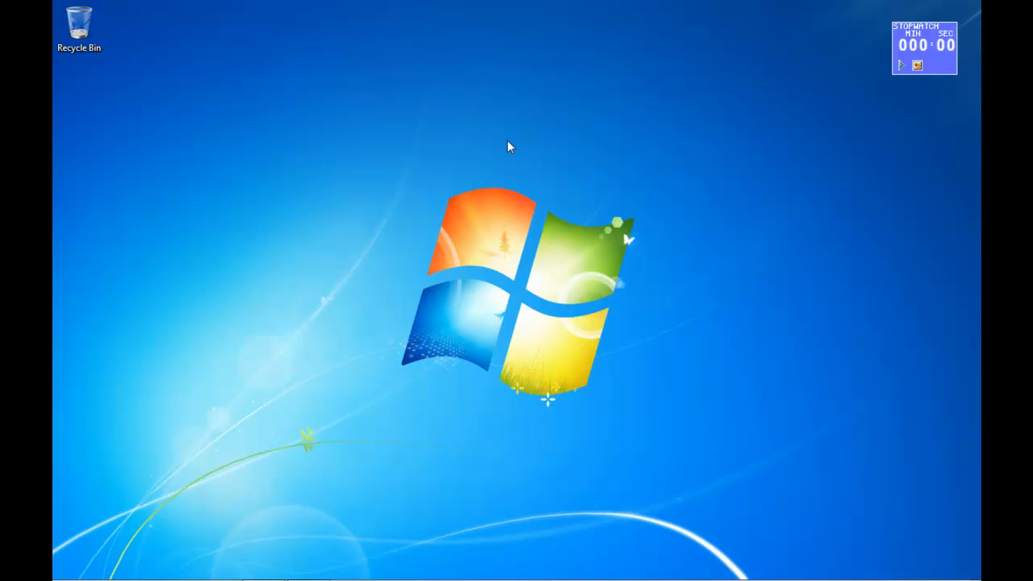
mouse_move(368, 279)
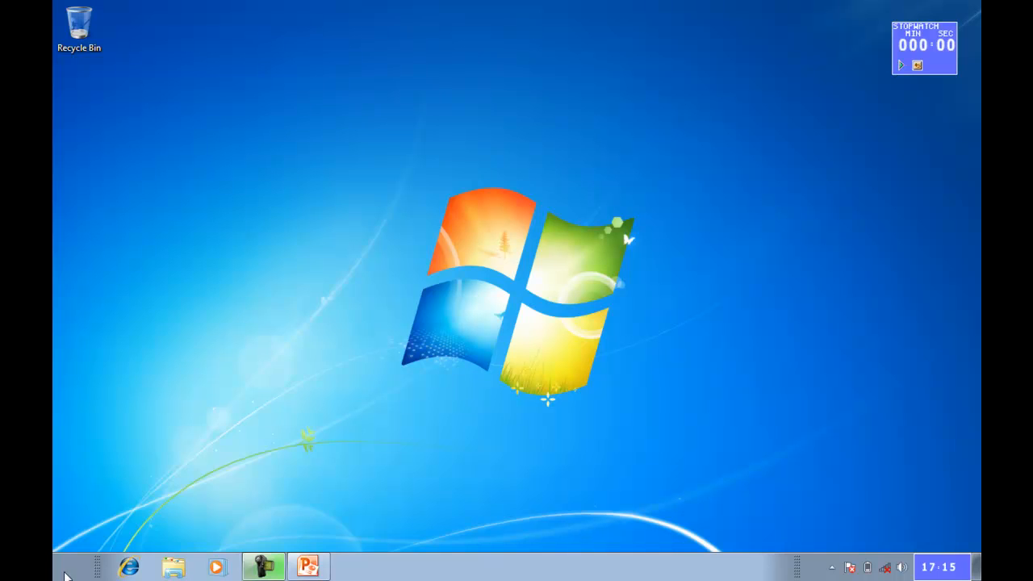
- Launch PowerPoint 2010 from the Start menu programs list
left_click(77, 567)
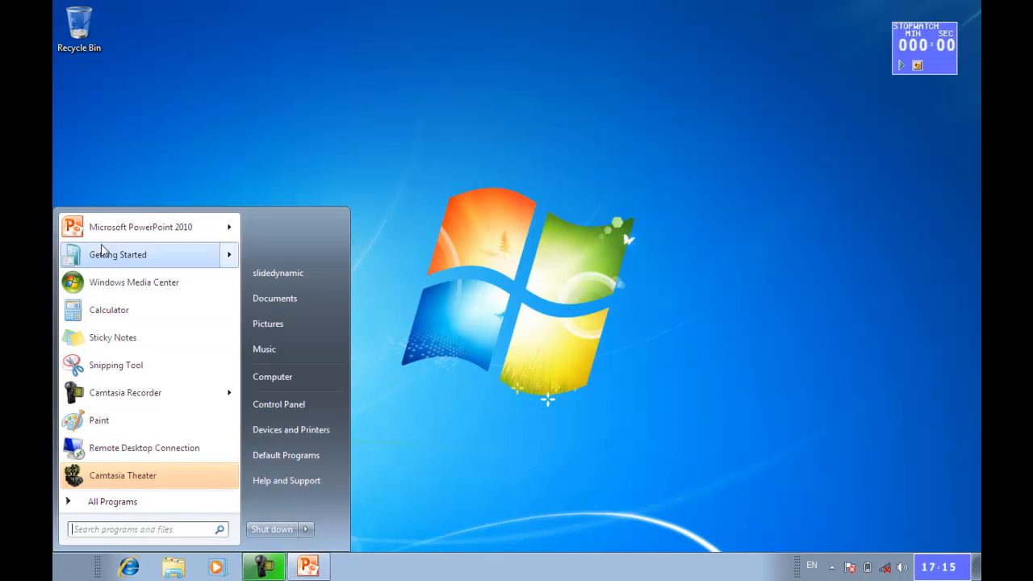
left_click(141, 226)
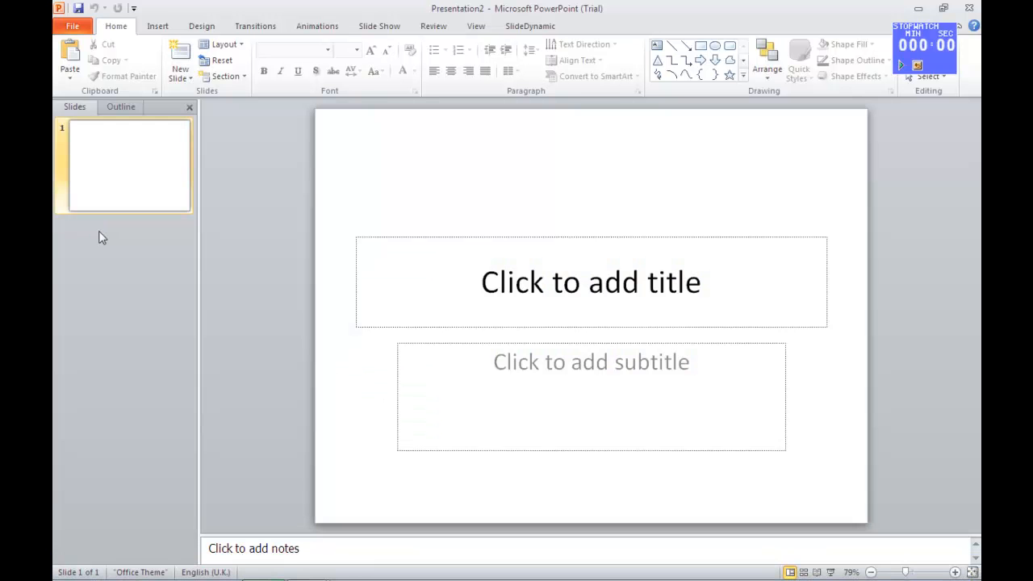
mouse_move(257, 160)
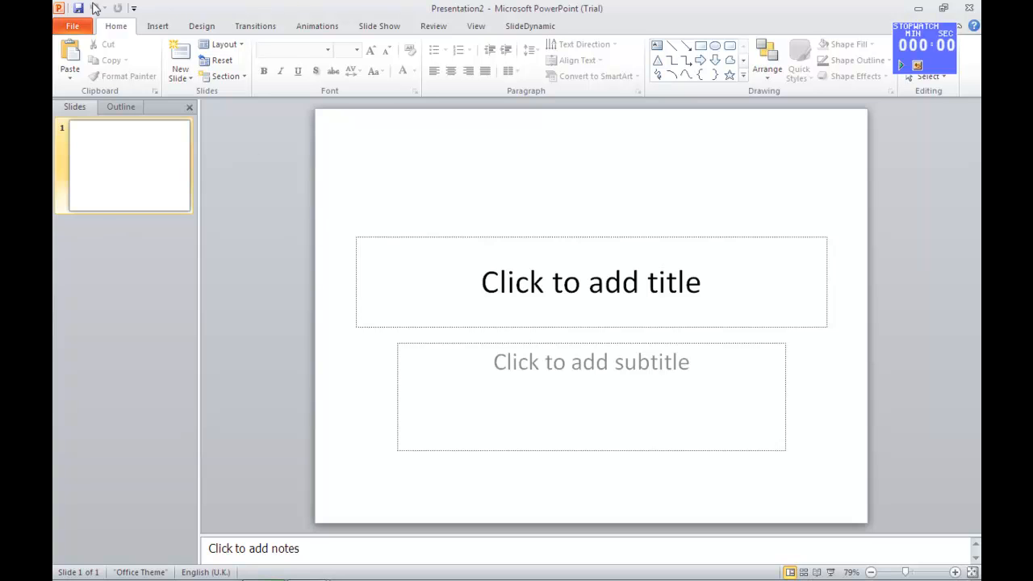
- Open the 'Done in 30 Seconds' presentation via File > Open
left_click(71, 26)
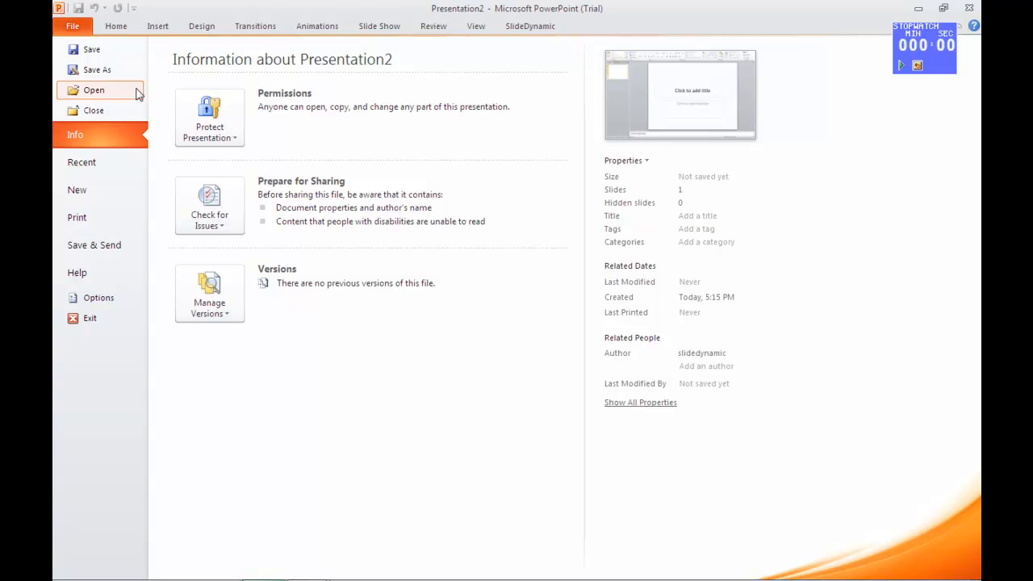
left_click(93, 90)
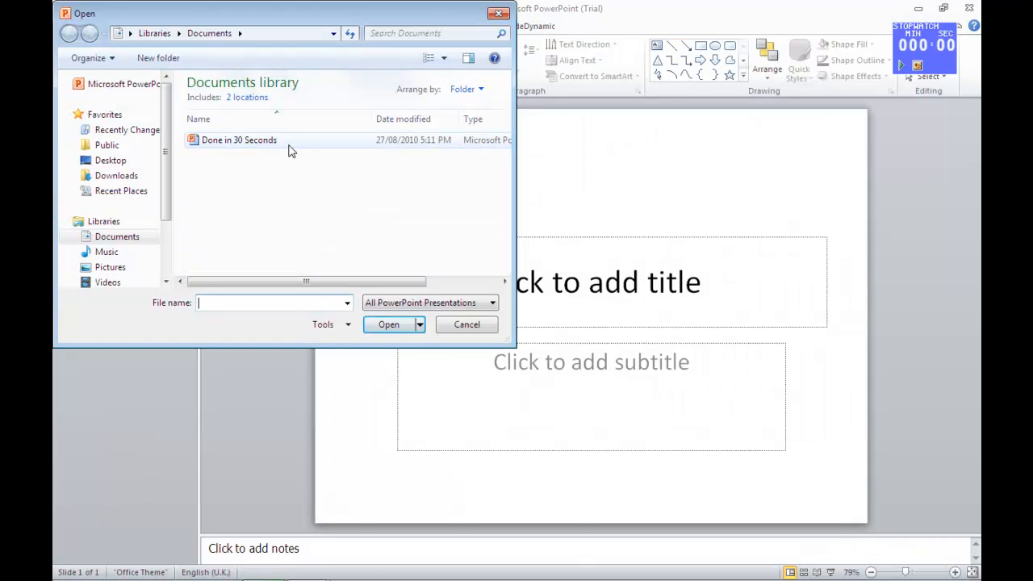
left_click(239, 139)
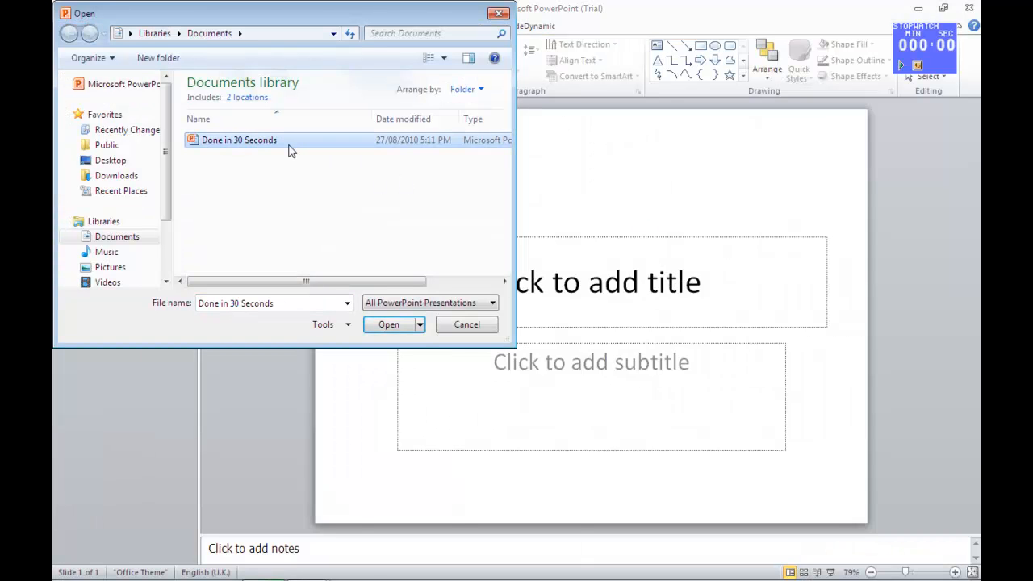
left_click(388, 323)
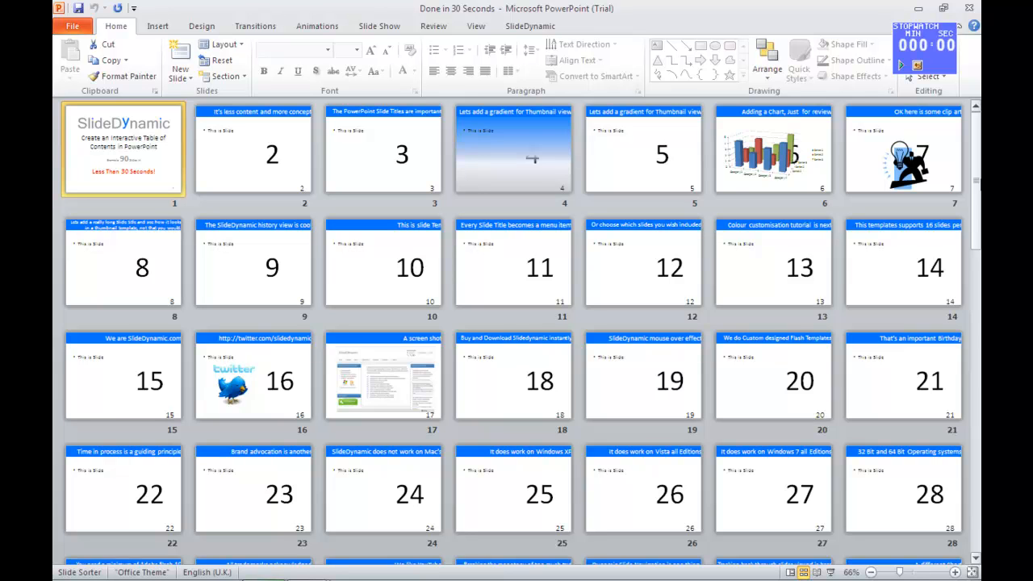
- Scroll through the Slide Sorter thumbnails of the 91 slides before returning to Normal view
scroll("down", 3)
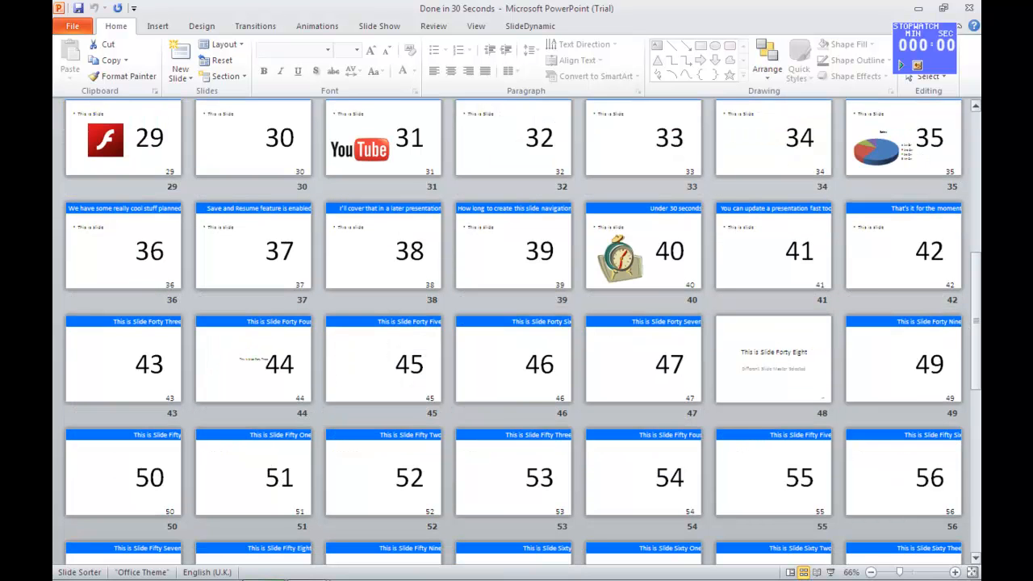
scroll("down", 3)
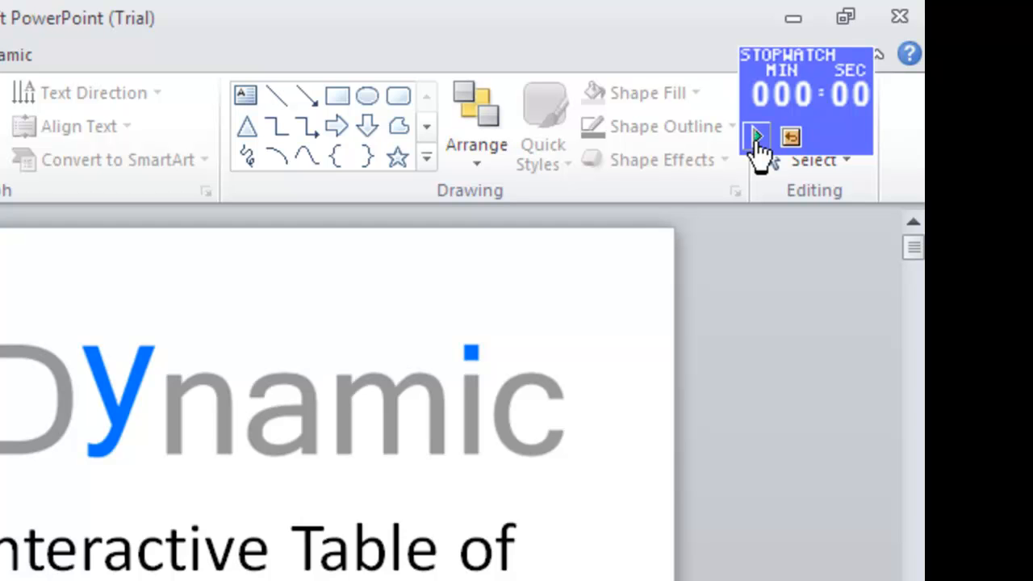
- Start the stopwatch and apply the default SlideDynamic thumbnail template
left_click(757, 136)
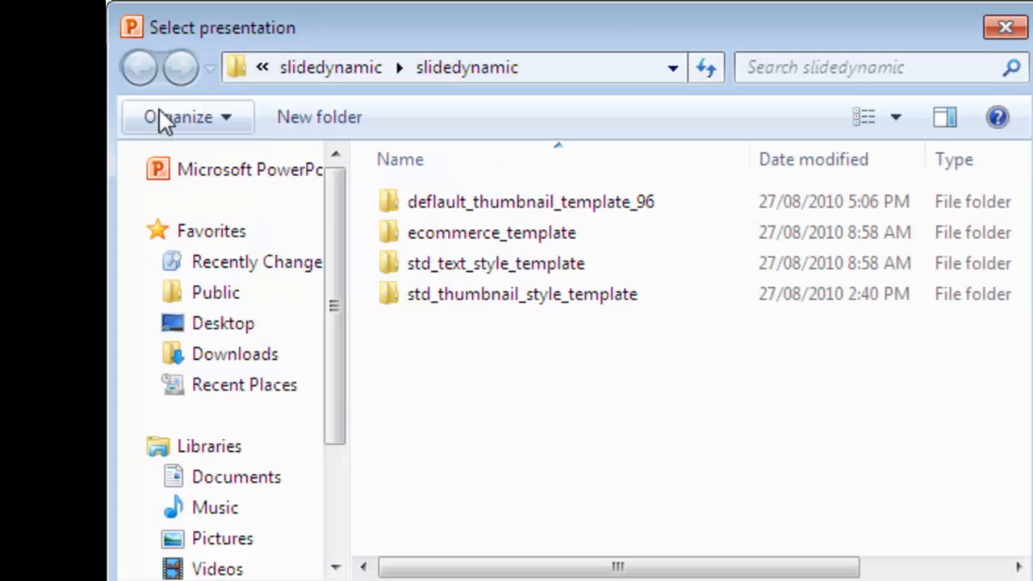
double_click(530, 200)
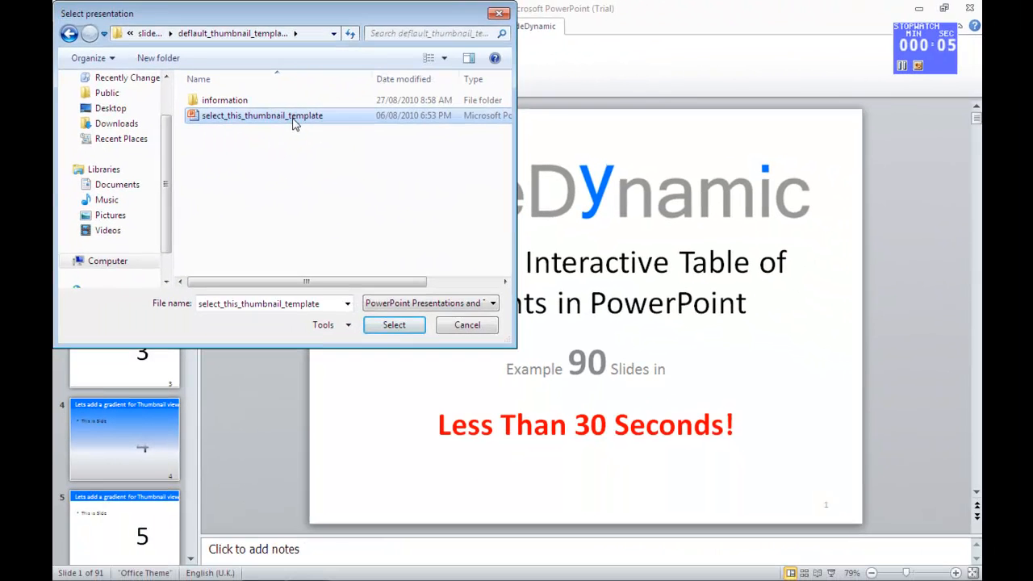
left_click(394, 325)
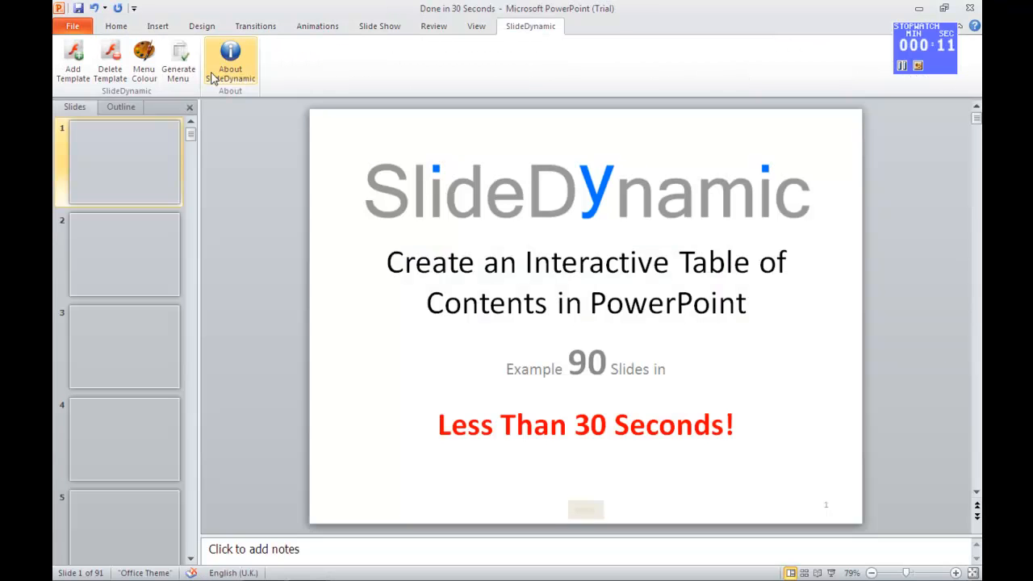
- Generate the SlideDynamic menu from all checked slides, save the presentation and close PowerPoint
left_click(178, 61)
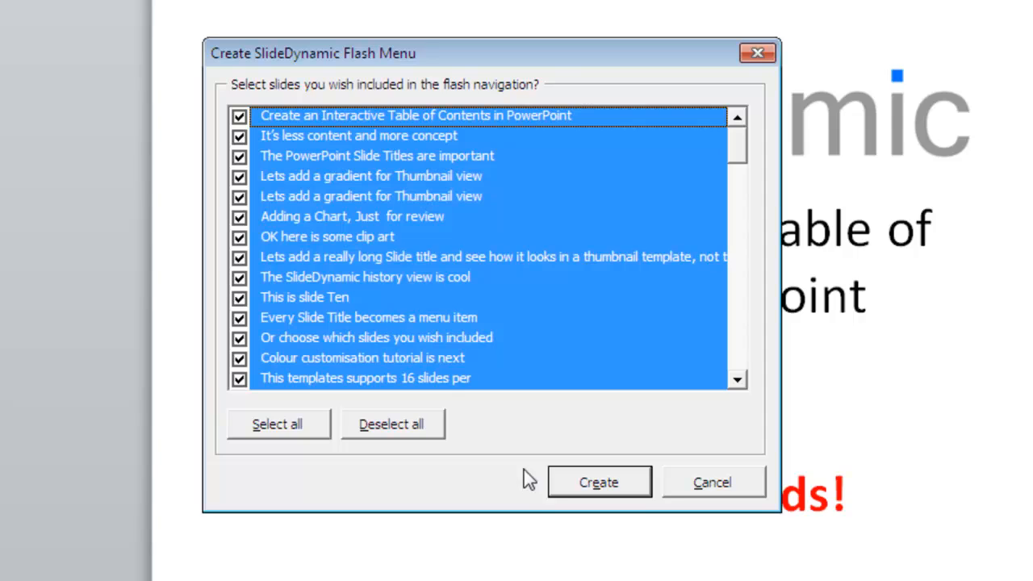
left_click(597, 481)
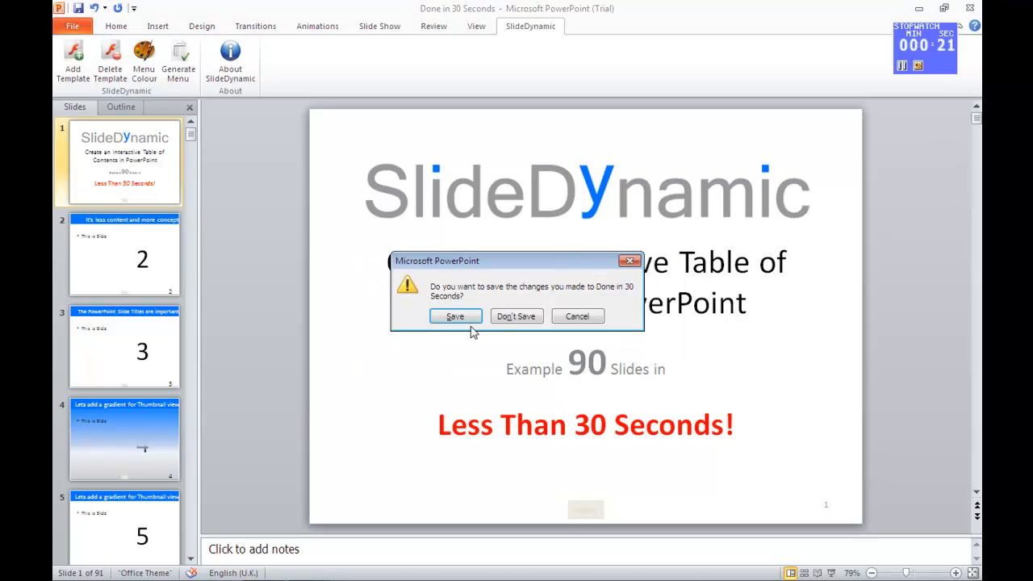
left_click(456, 314)
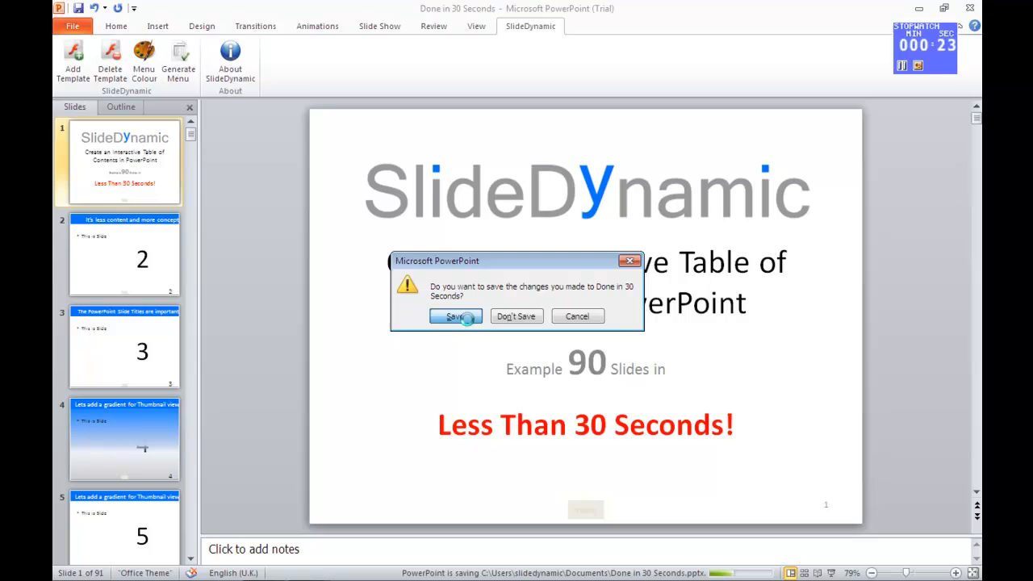
left_click(455, 315)
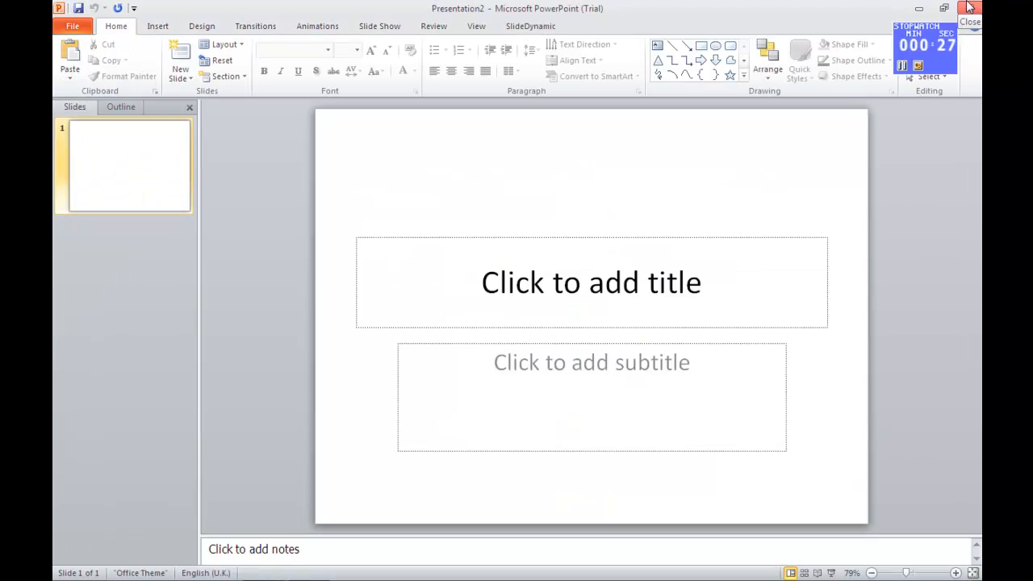
left_click(969, 22)
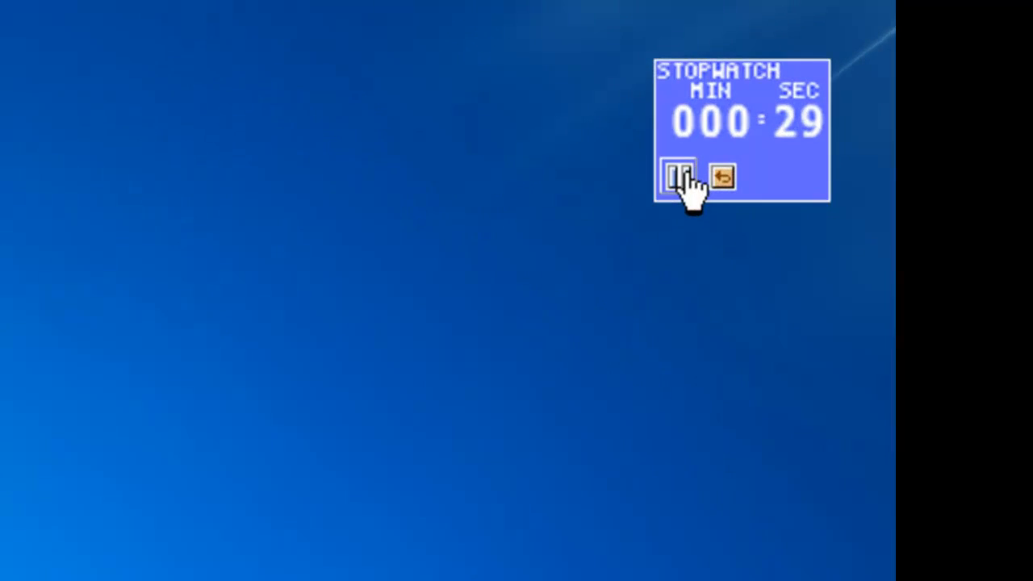
- Stop the stopwatch, dismiss the Activation Wizard and reopen the presentation to run the slide show
left_click(678, 176)
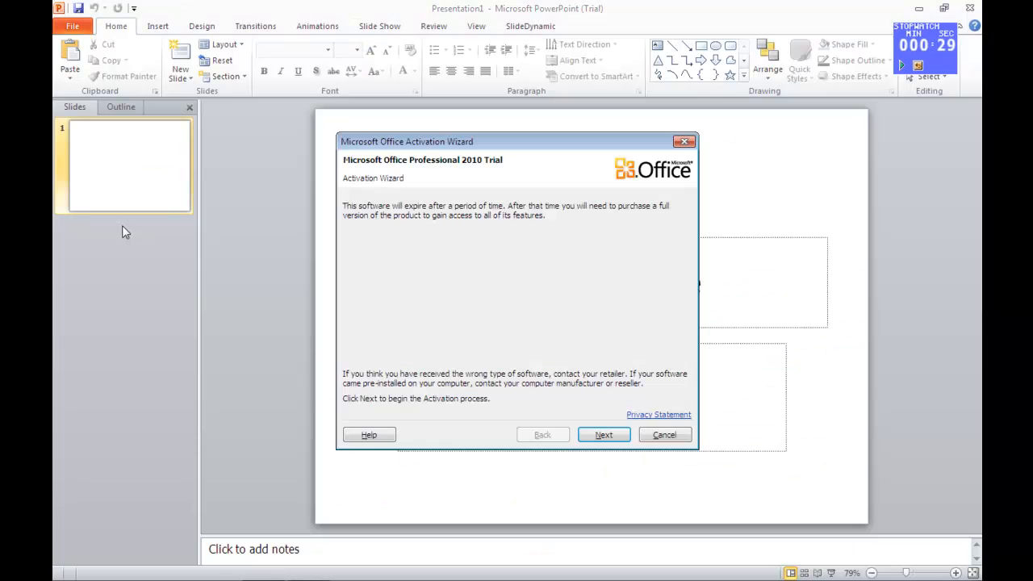
left_click(665, 434)
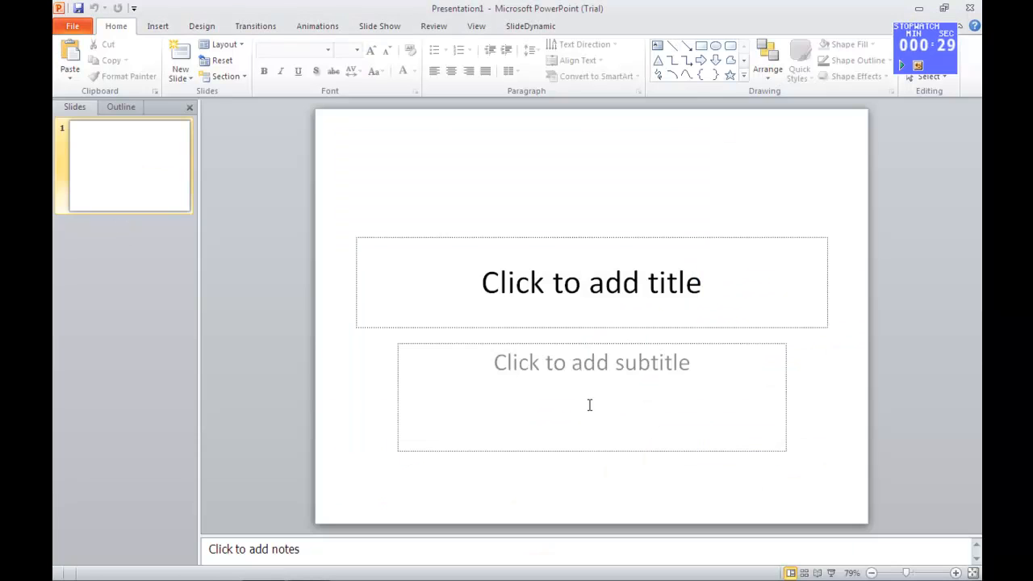
left_click(71, 26)
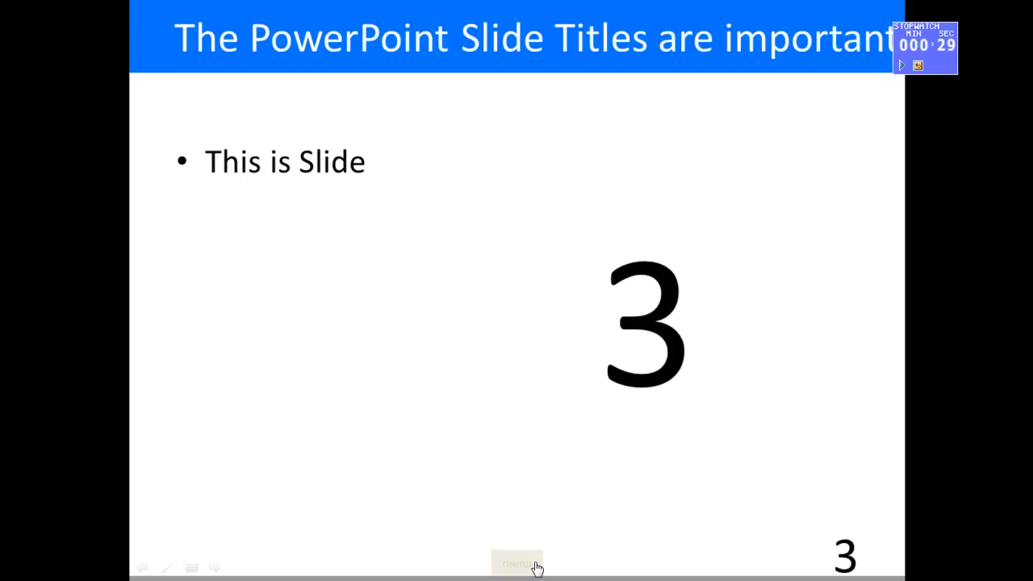
- Use the slide-show thumbnail menu to page forward and jump to slide 40
left_click(517, 563)
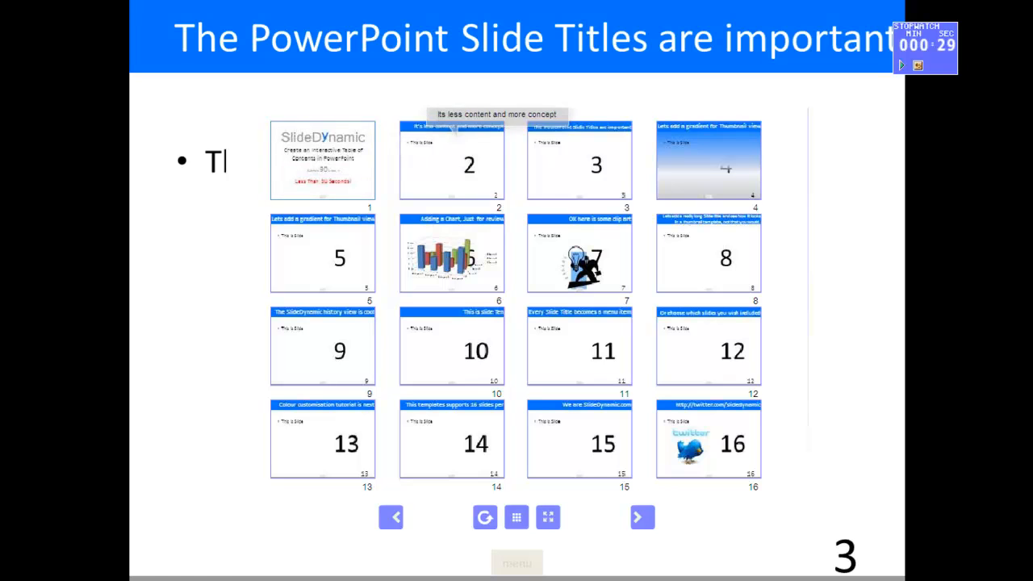
mouse_move(562, 155)
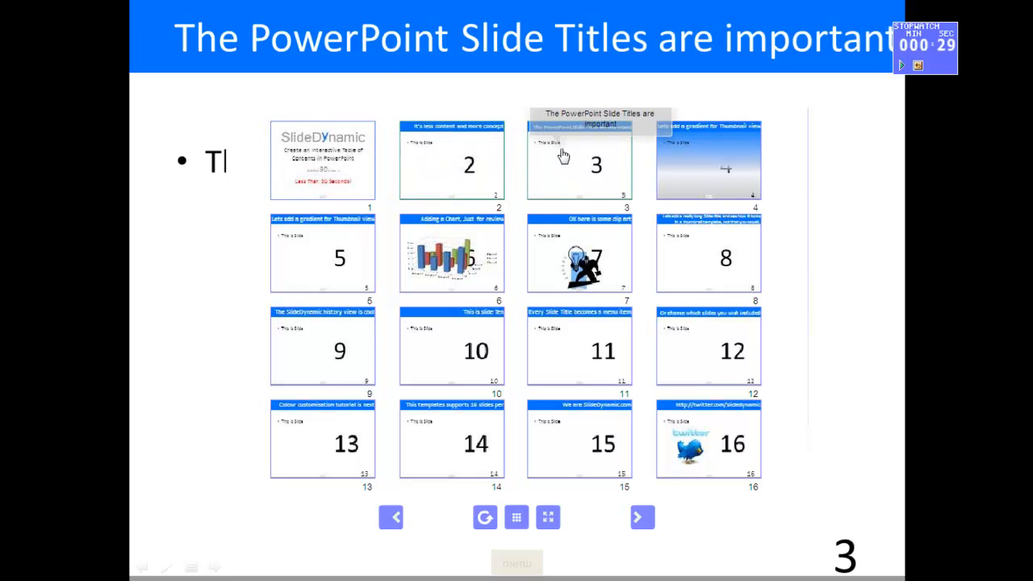
mouse_move(617, 265)
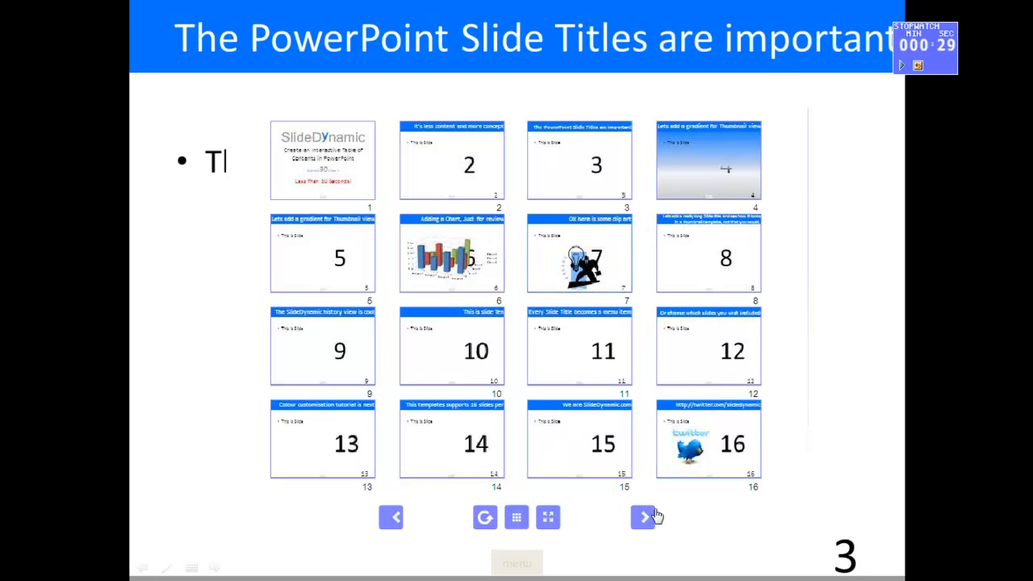
left_click(643, 516)
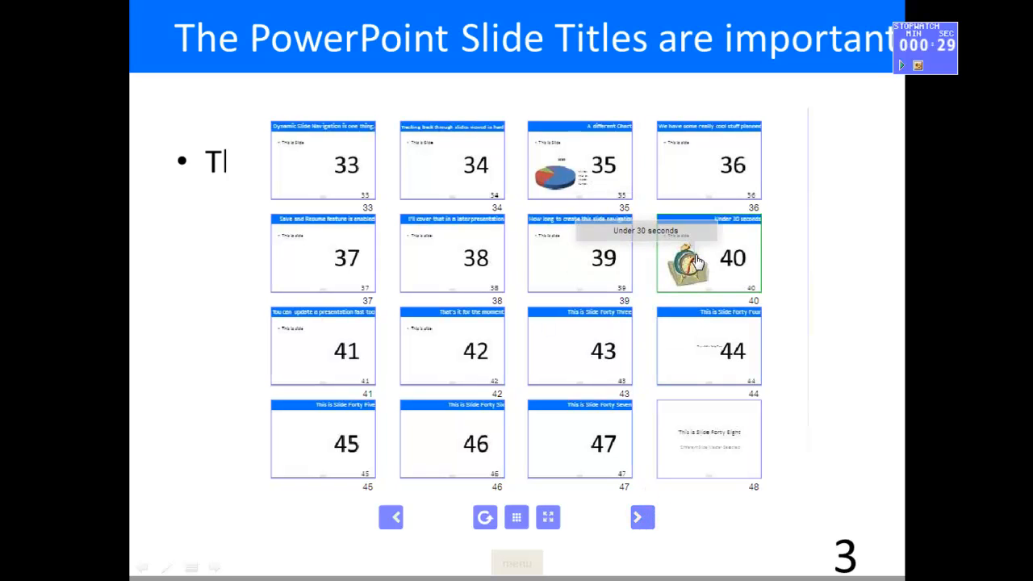
left_click(707, 257)
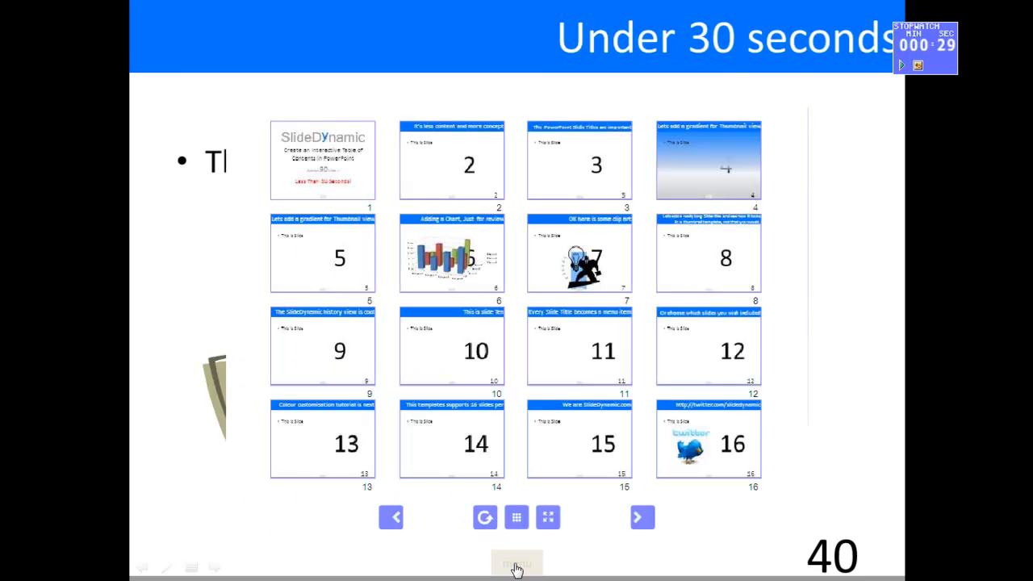
- Reopen the menu, page to the last thumbnails and jump to slide 91
left_click(642, 516)
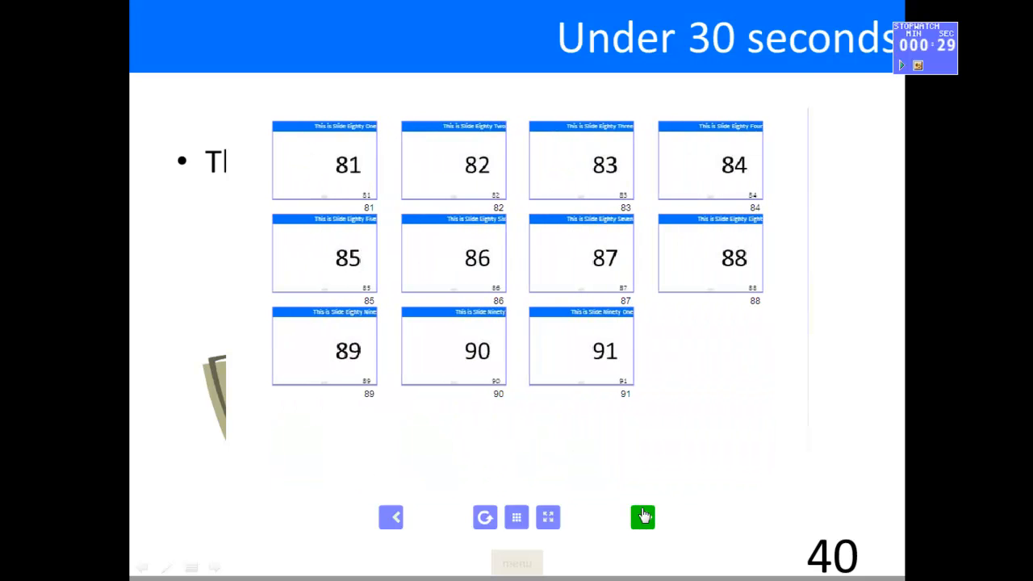
left_click(581, 349)
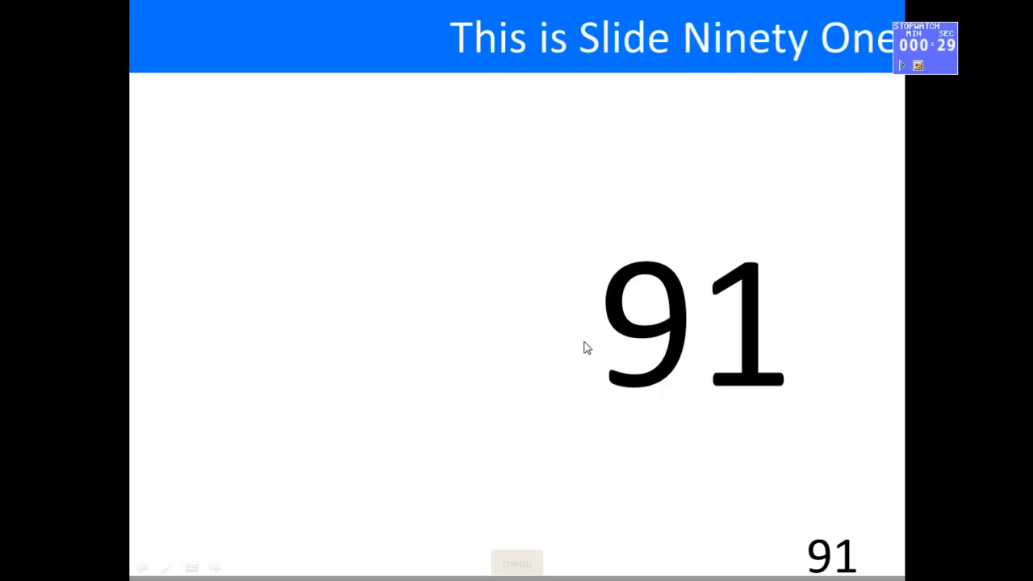